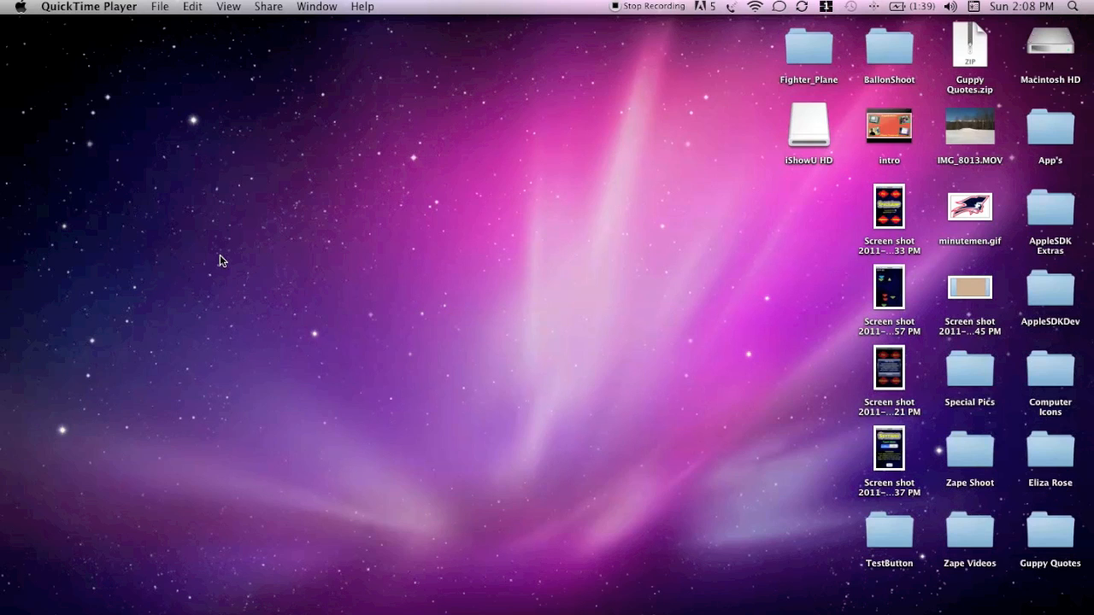
mouse_move(218, 259)
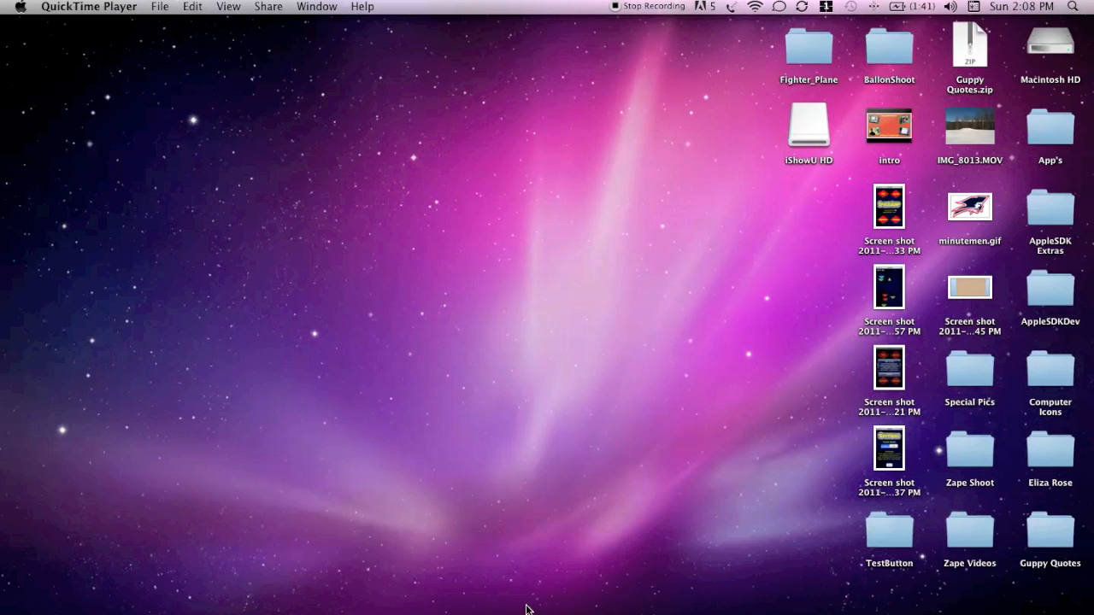
Check the QuickTime Player version in About, then show the File menu's New Screen Recording option.
click(89, 7)
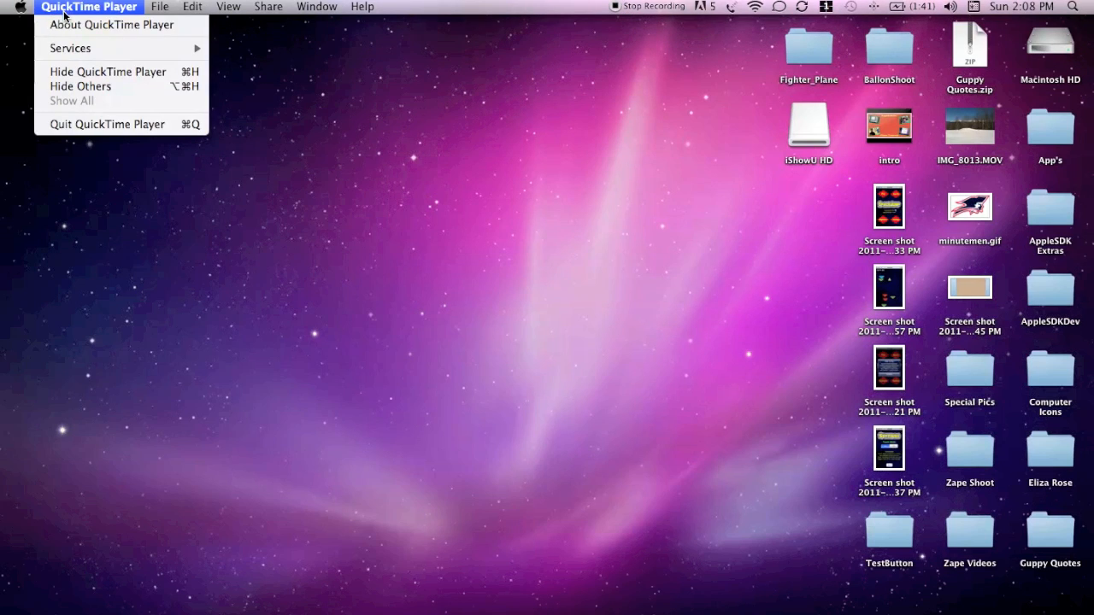
click(113, 24)
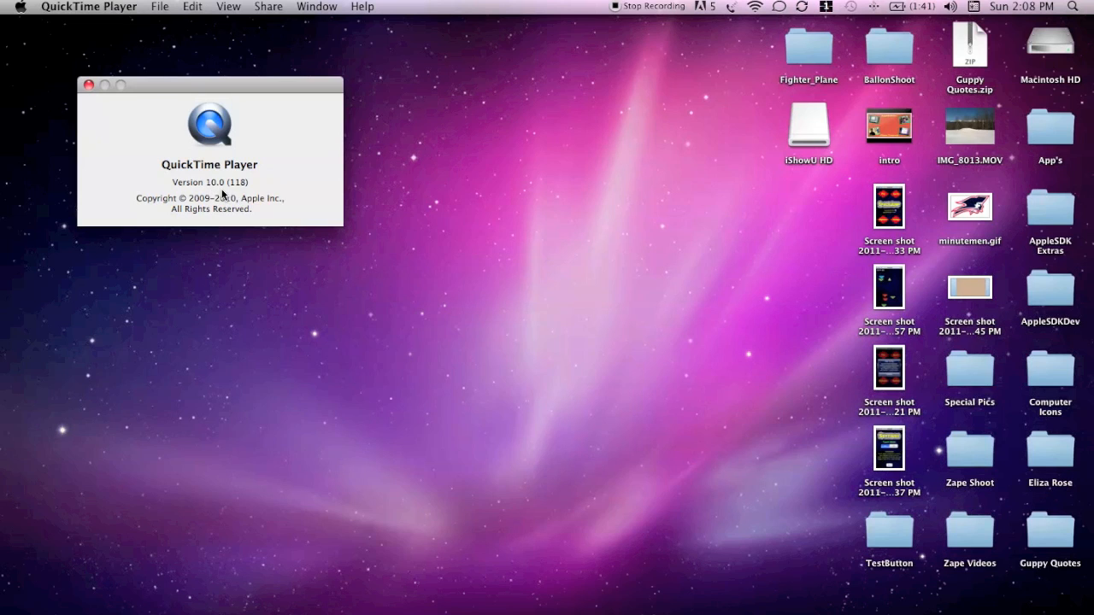
click(88, 85)
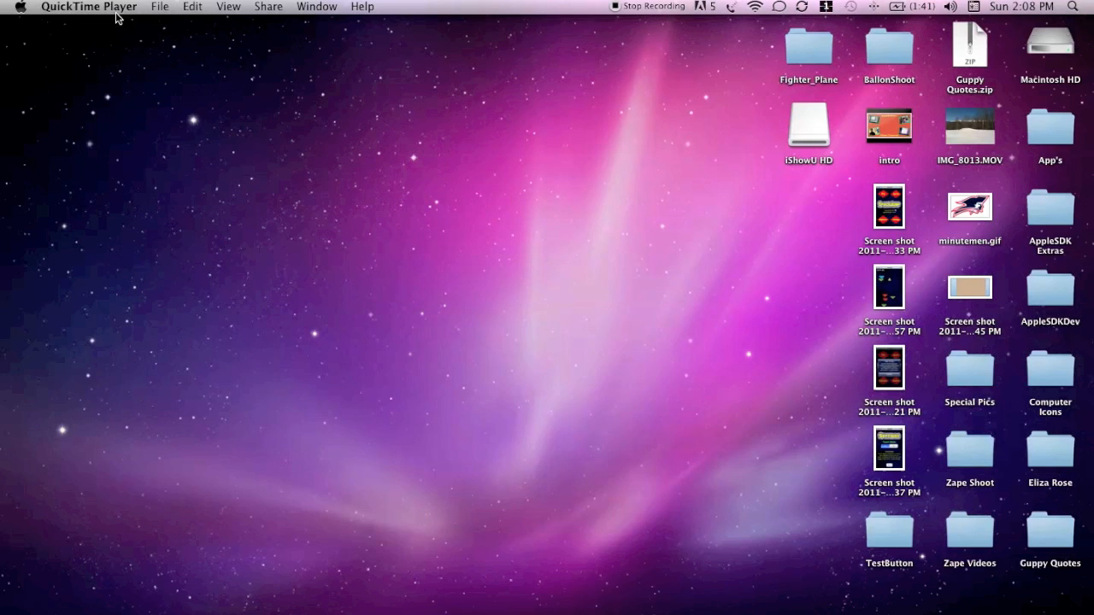
click(161, 7)
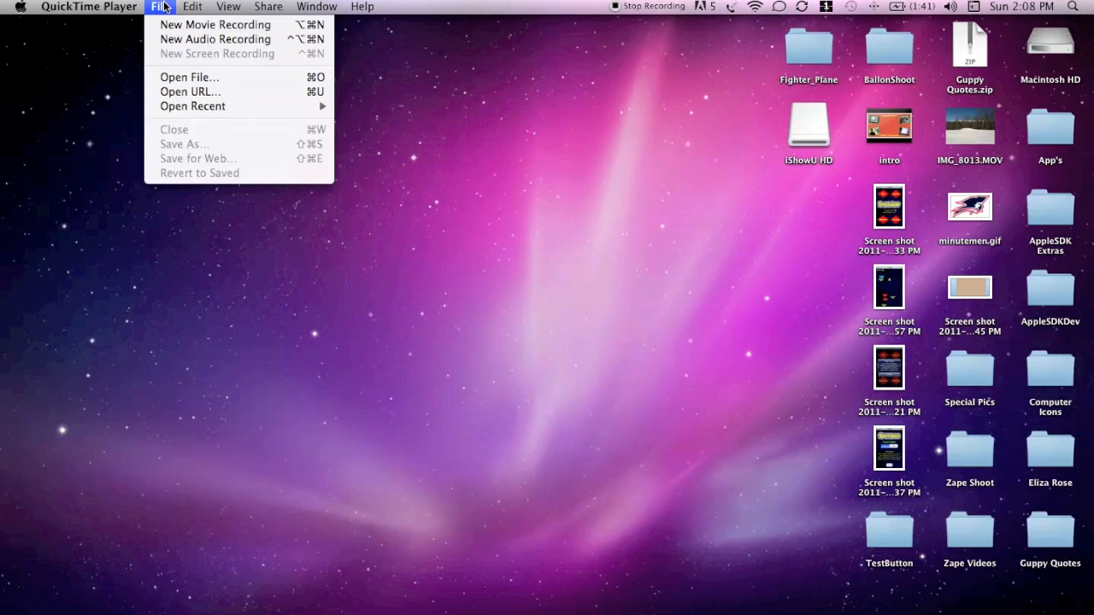
mouse_move(171, 59)
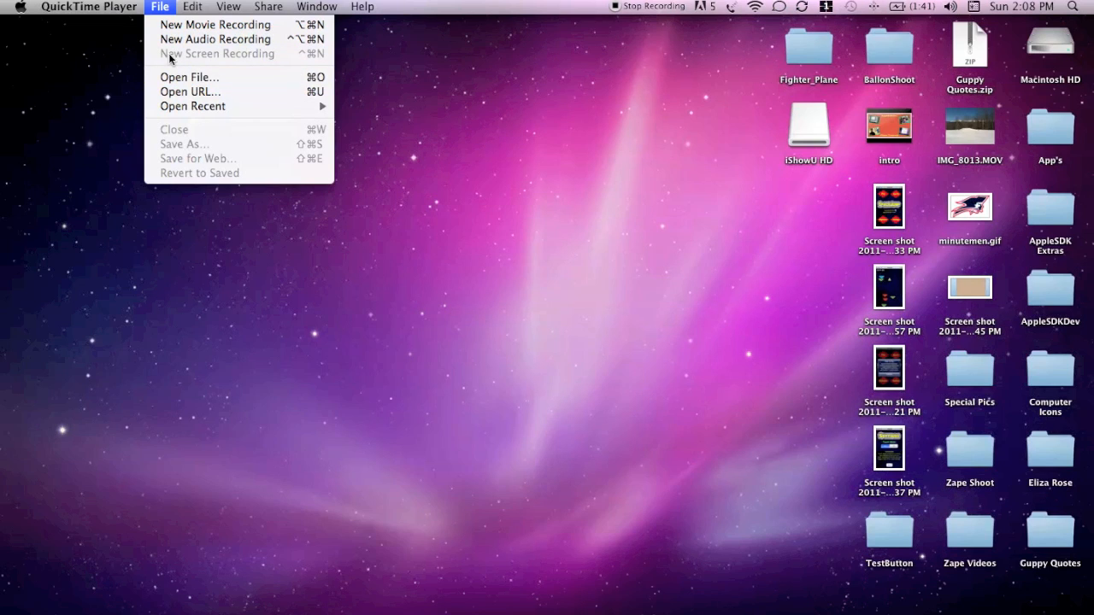
mouse_move(195, 54)
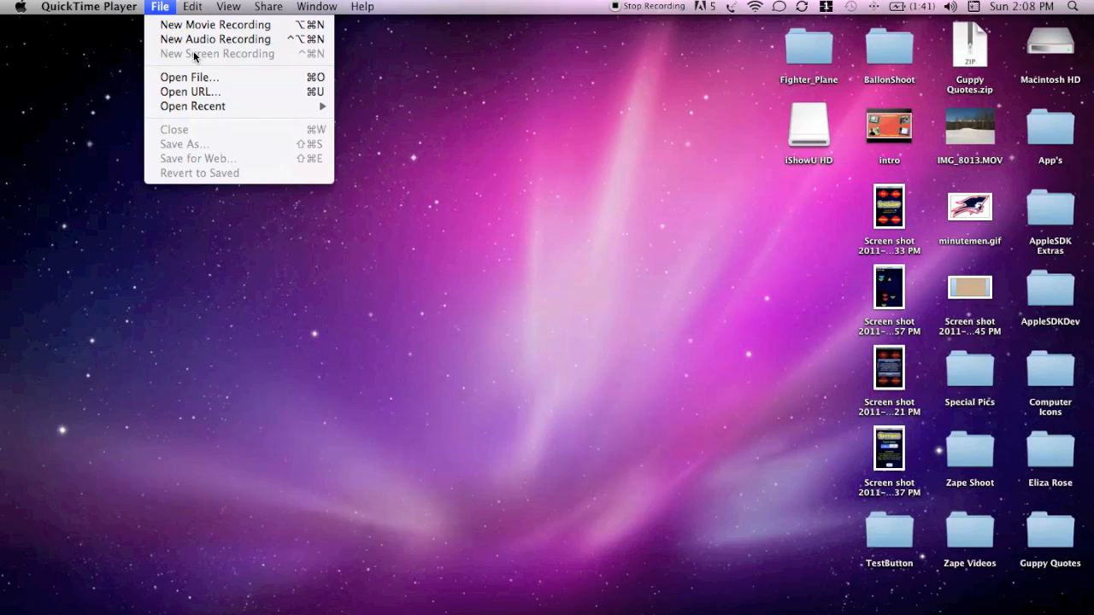
mouse_move(96, 82)
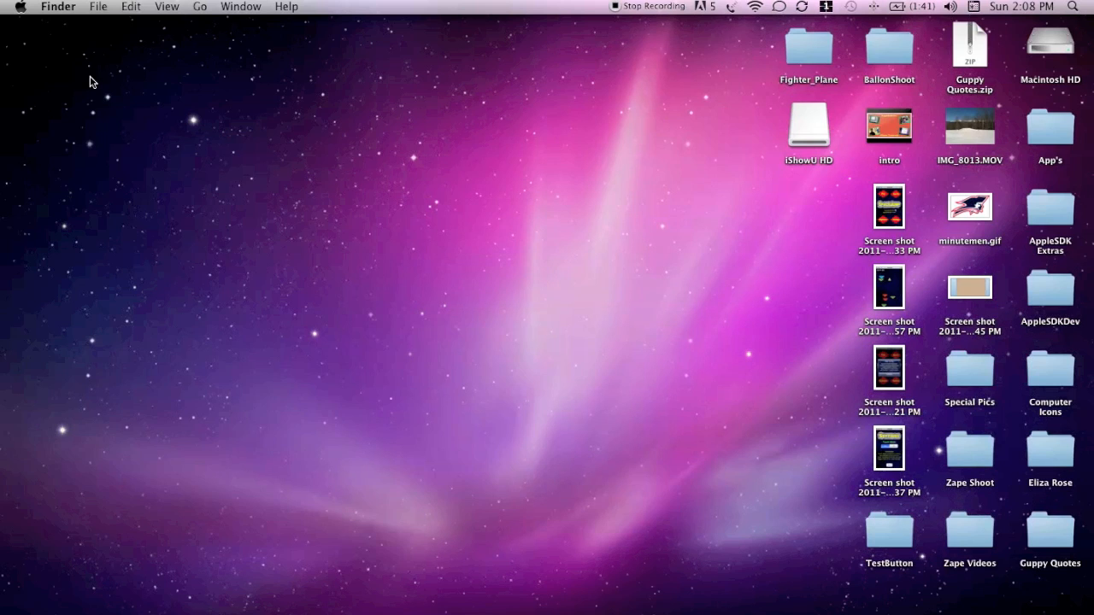
mouse_move(373, 485)
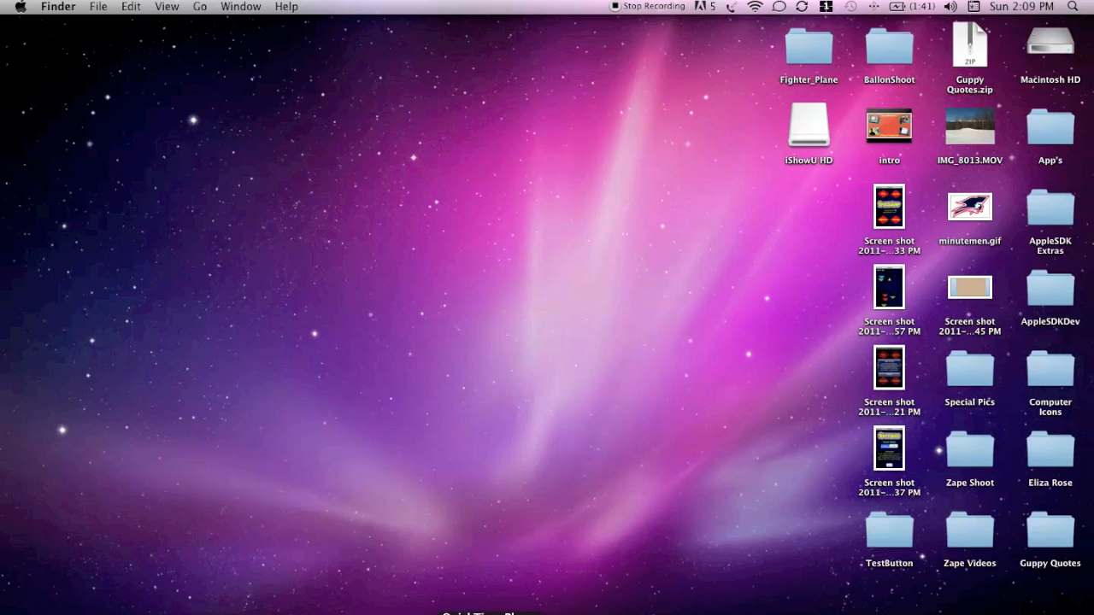
Launch iShowU HD from its disk image and confirm the downloaded-application warning.
double_click(808, 127)
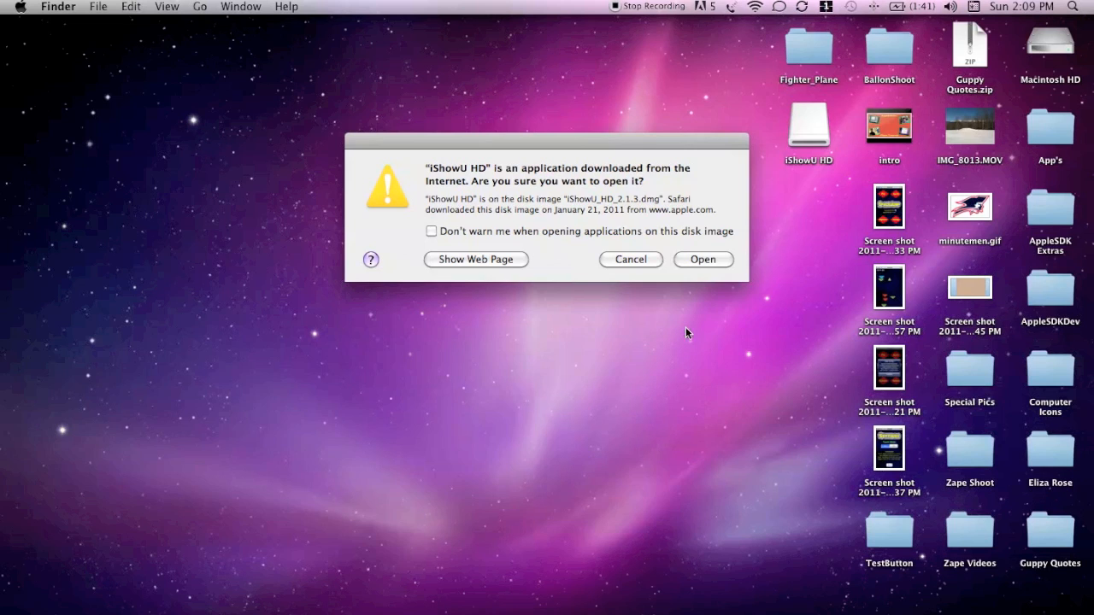
click(631, 260)
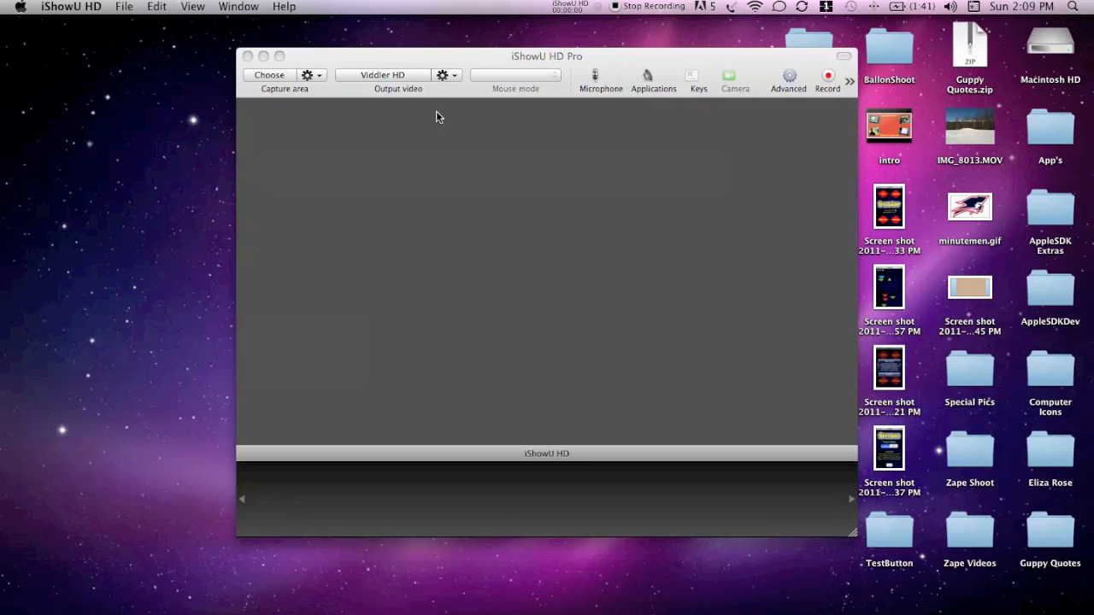
Reposition the iShowU HD recorder window below the trial prompt with HD Pro selected.
drag(547, 54, 503, 55)
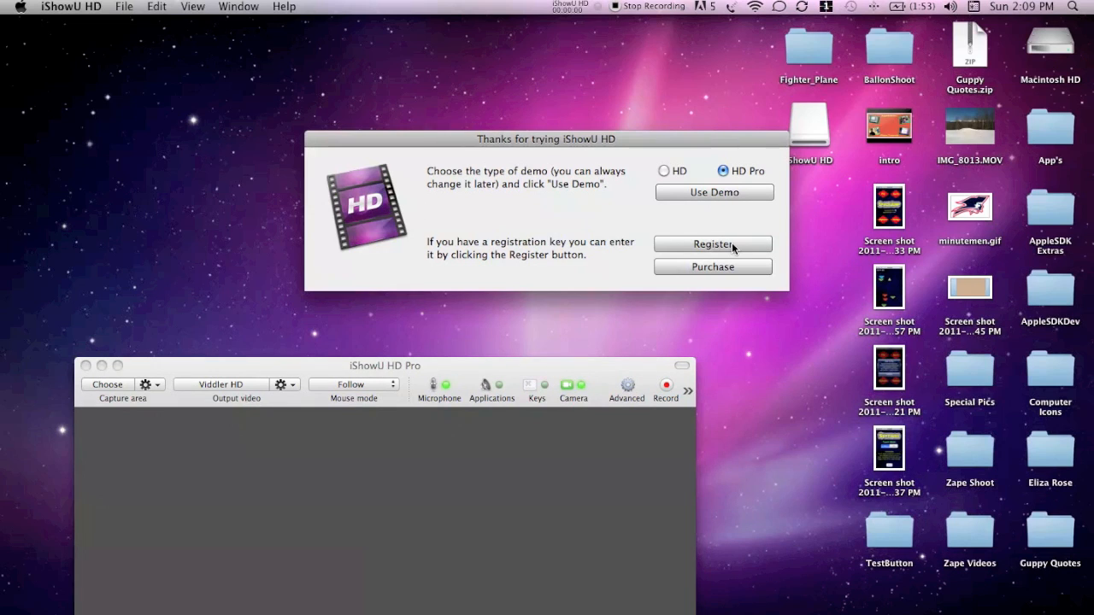
mouse_move(691, 188)
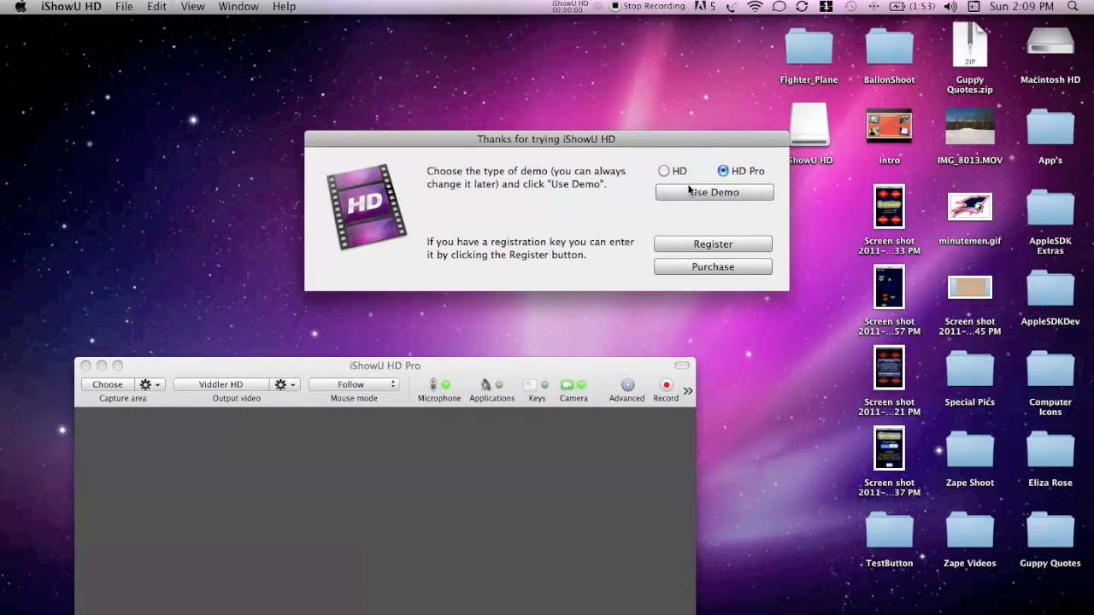
mouse_move(658, 176)
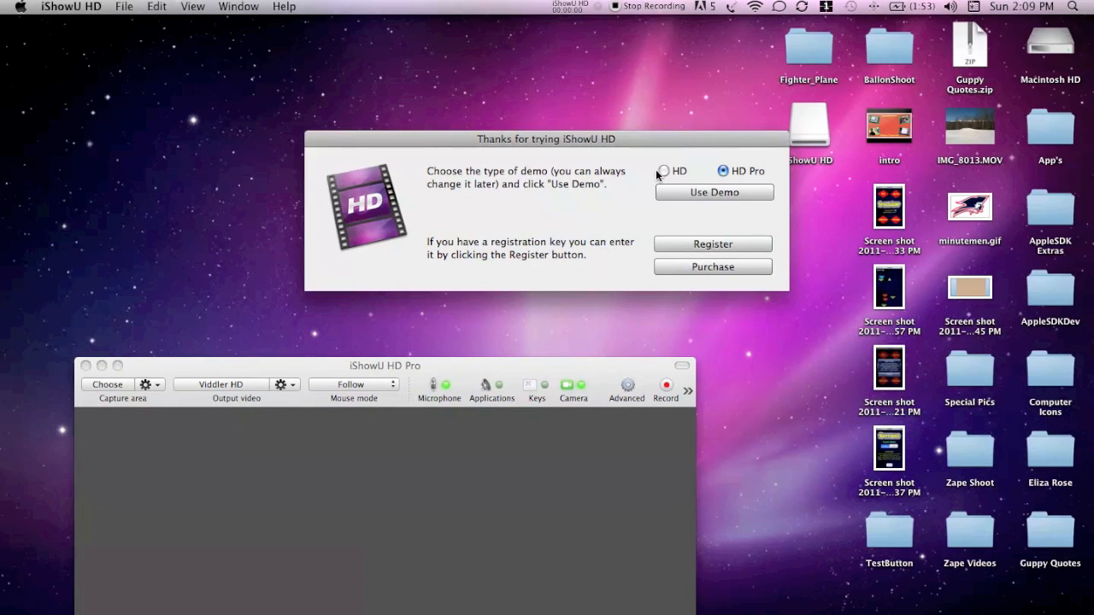
mouse_move(650, 171)
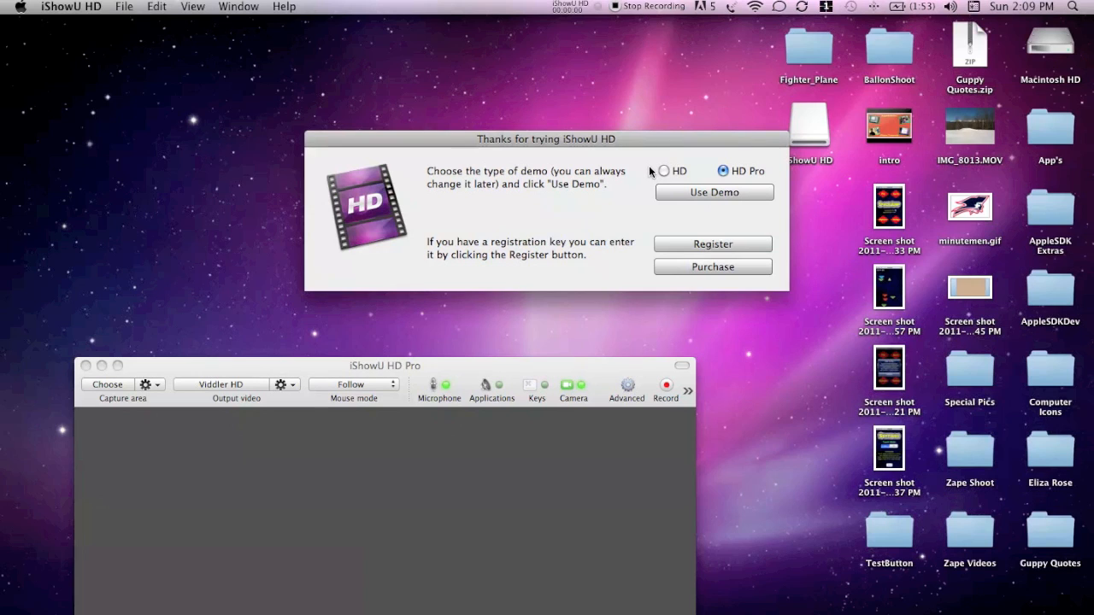
mouse_move(660, 174)
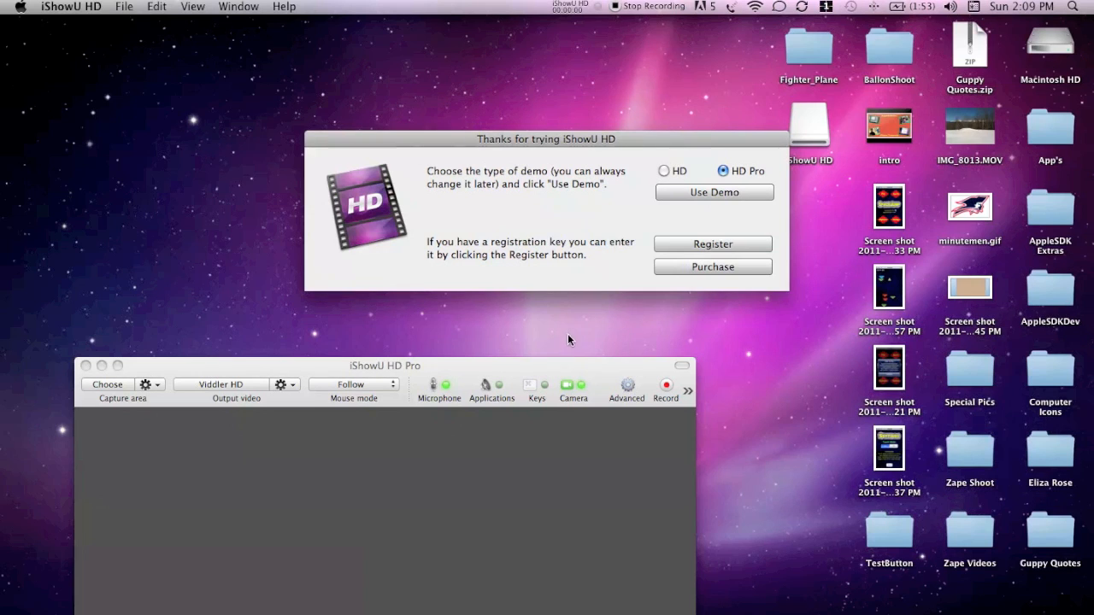
mouse_move(642, 277)
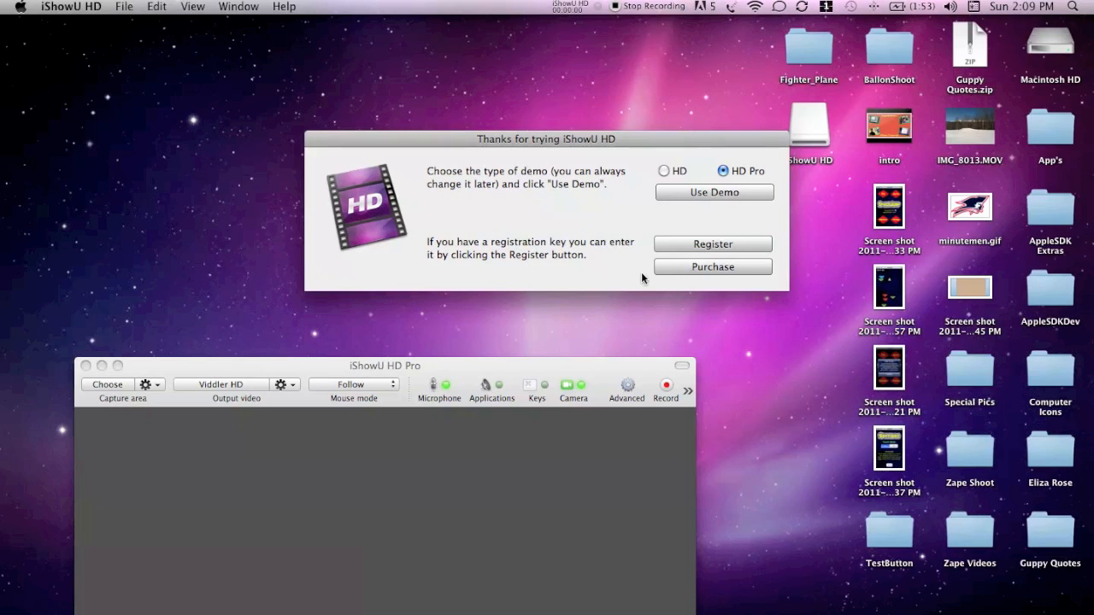
mouse_move(670, 176)
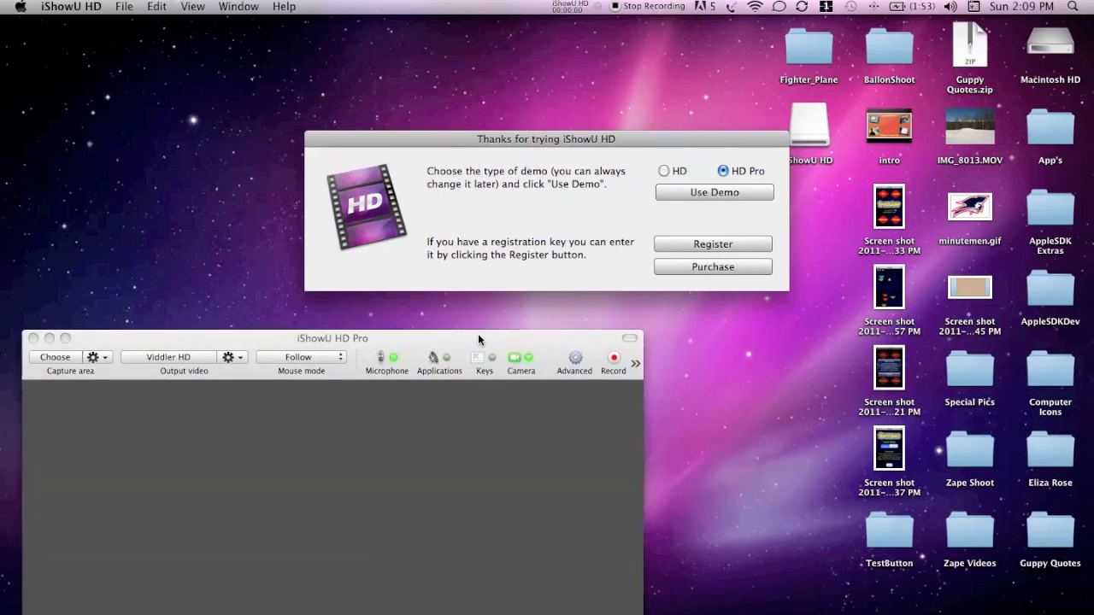
drag(333, 338, 435, 306)
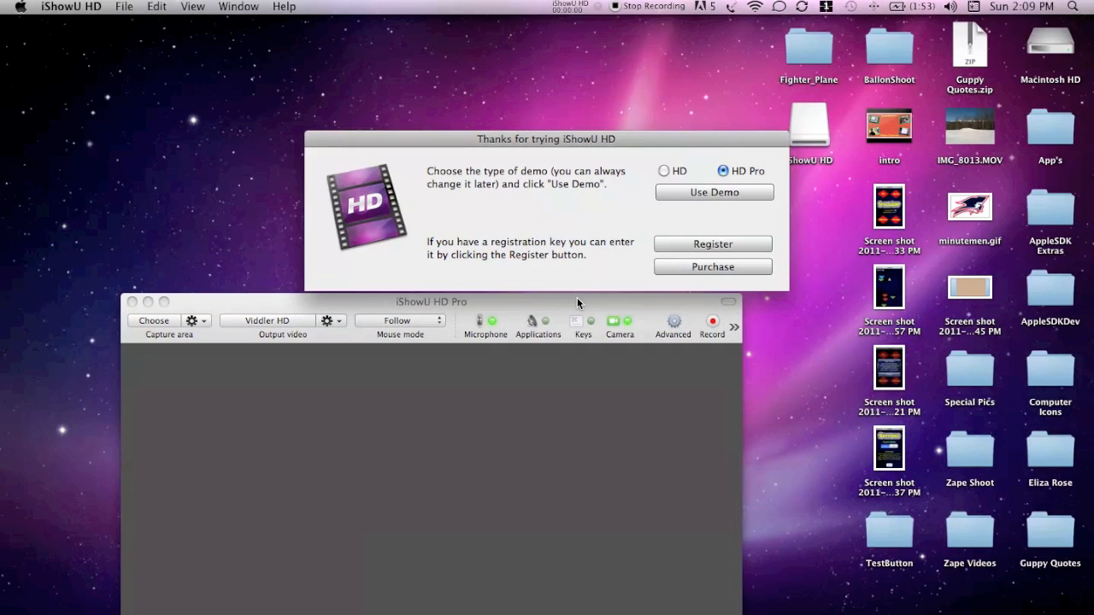
mouse_move(417, 301)
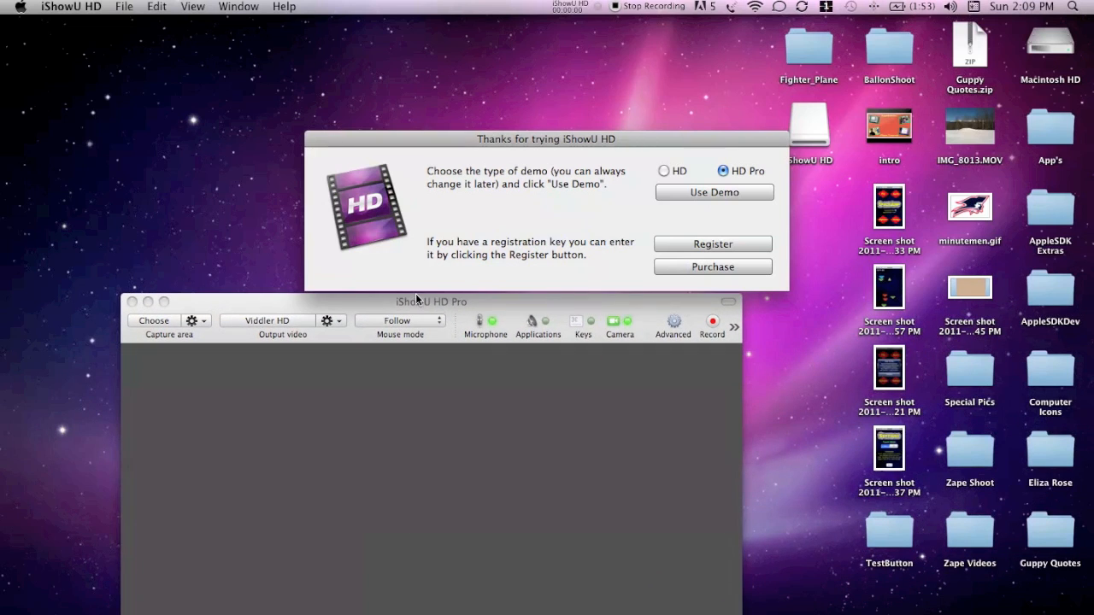
mouse_move(453, 298)
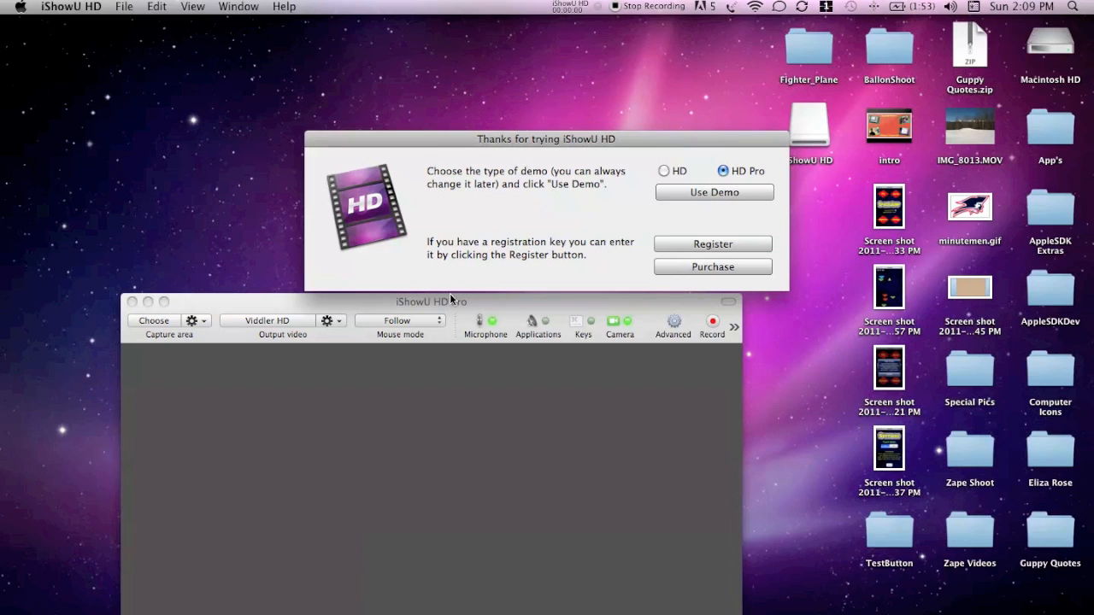
mouse_move(537, 284)
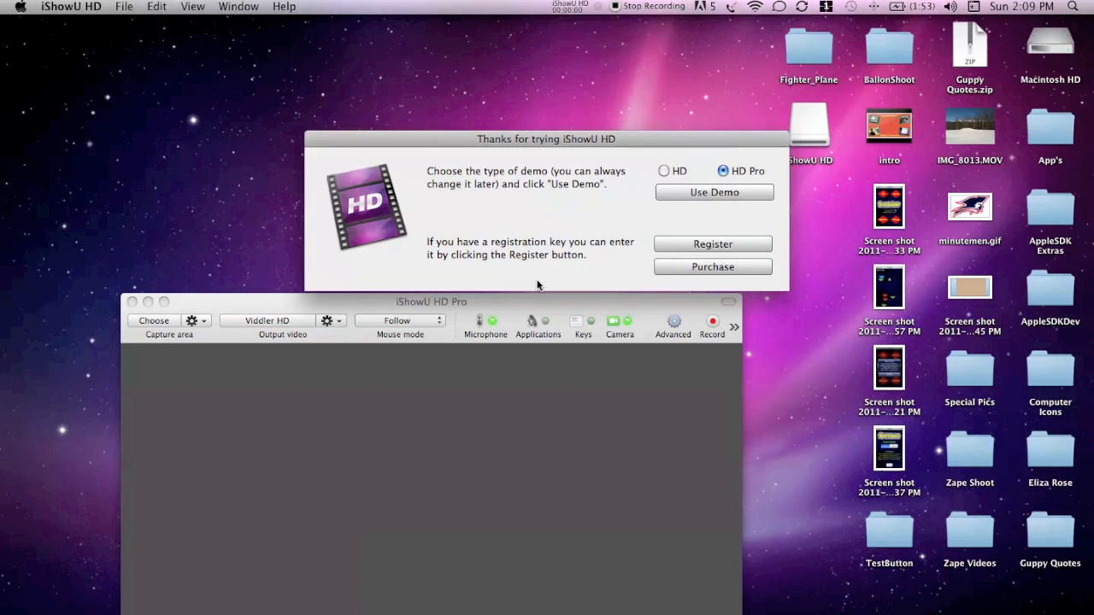